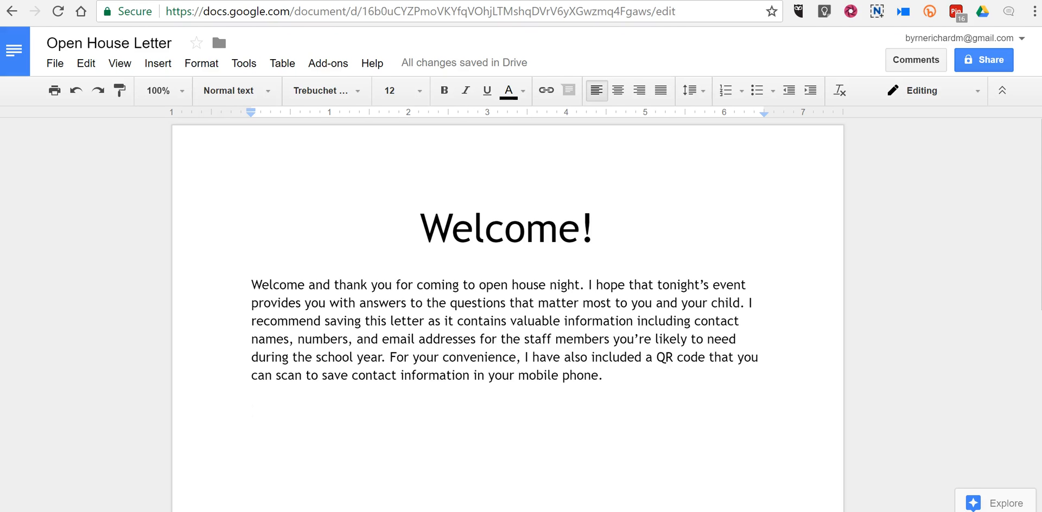
- Open QR Droid's QR Code Generator page and select the Phone # code type
left_click(252, 411)
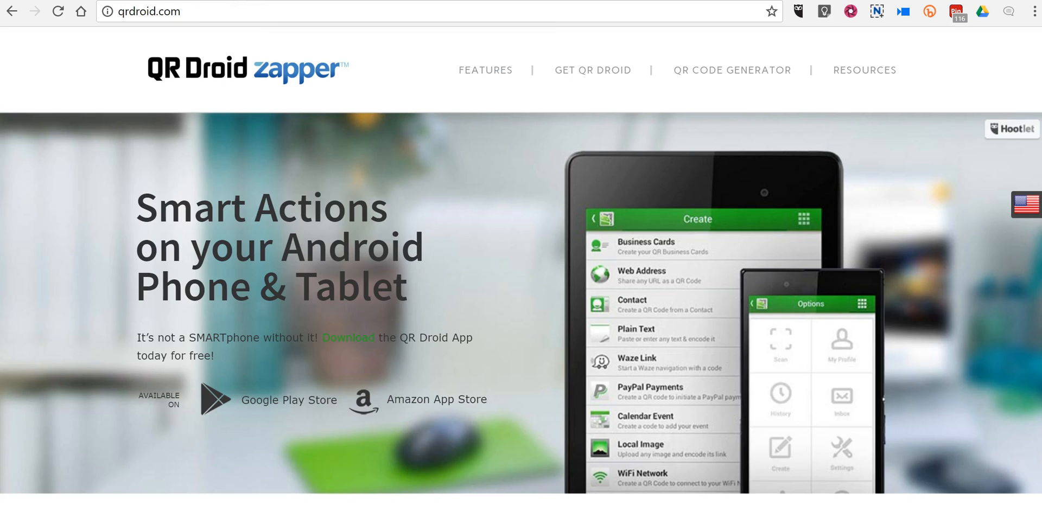
mouse_move(259, 71)
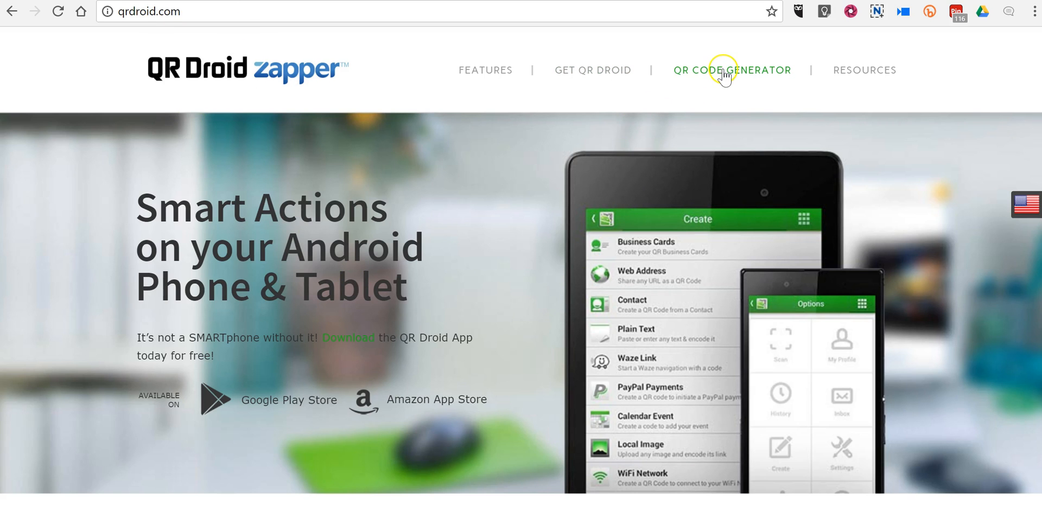
left_click(726, 71)
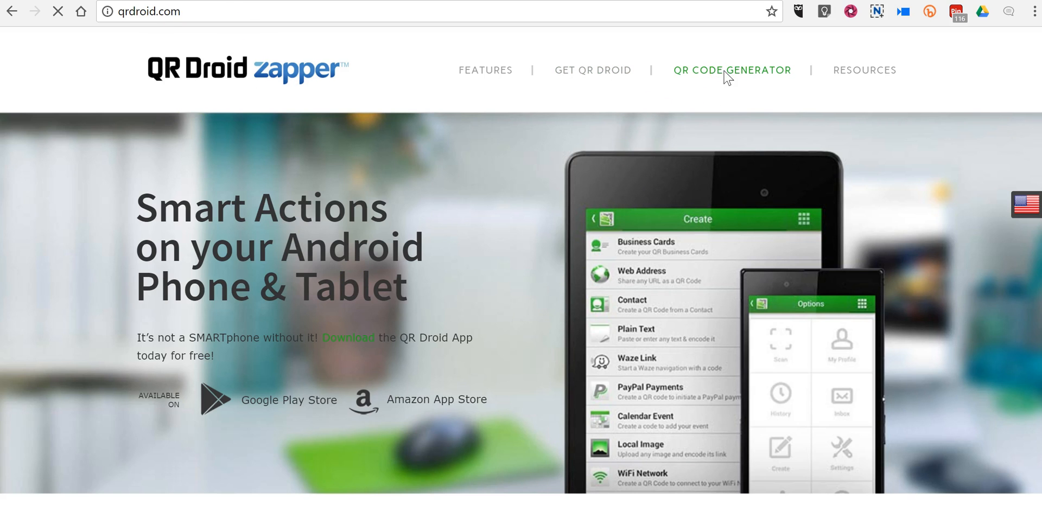
left_click(732, 70)
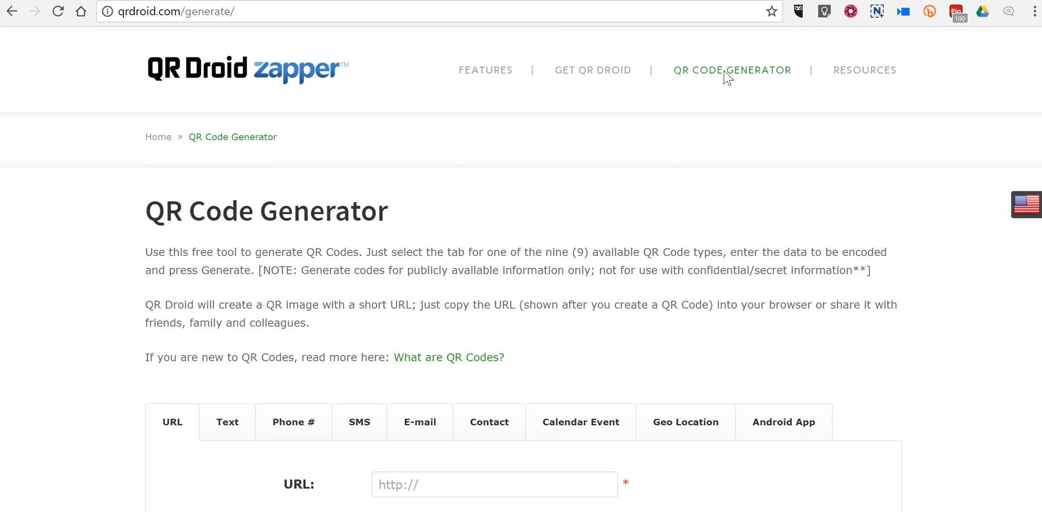
scroll("down", 3)
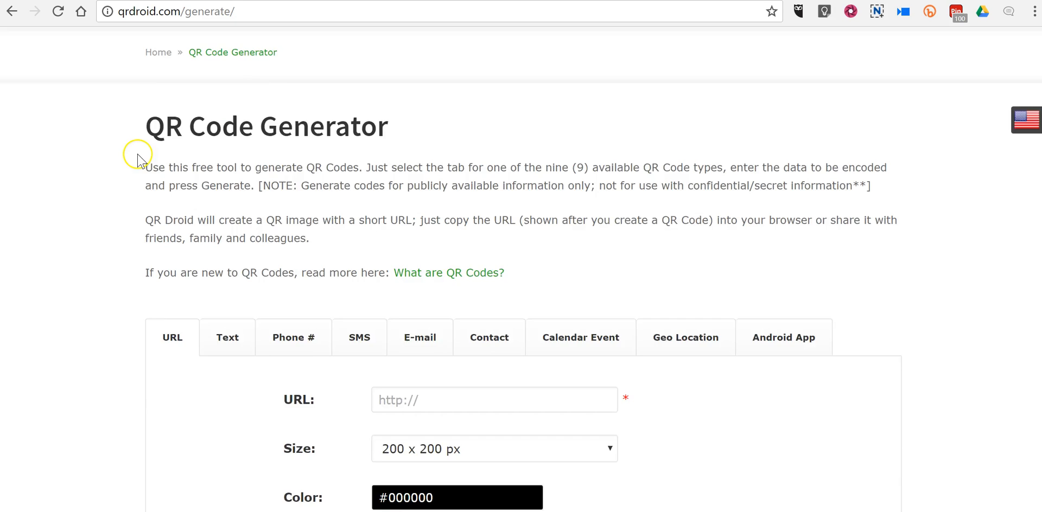
scroll("down", 3)
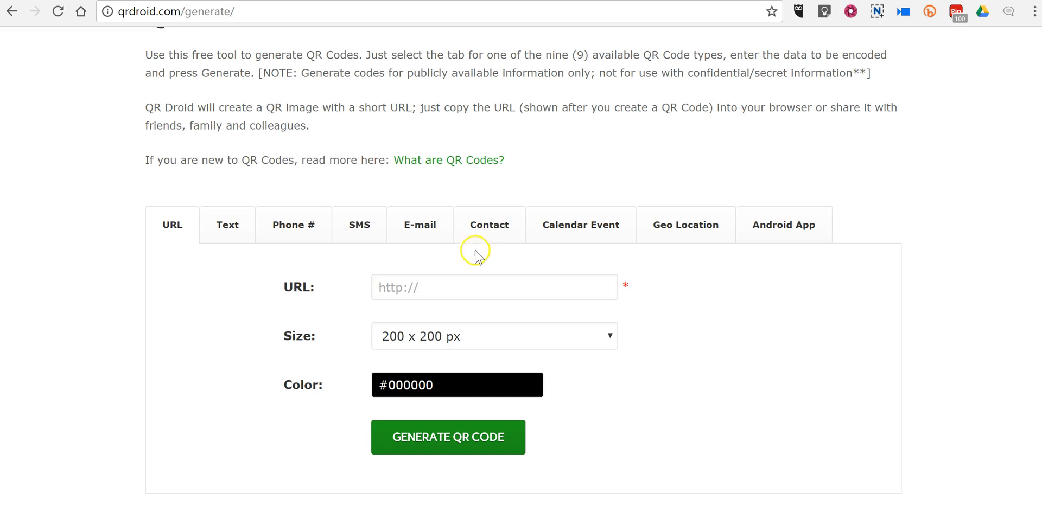
mouse_move(305, 231)
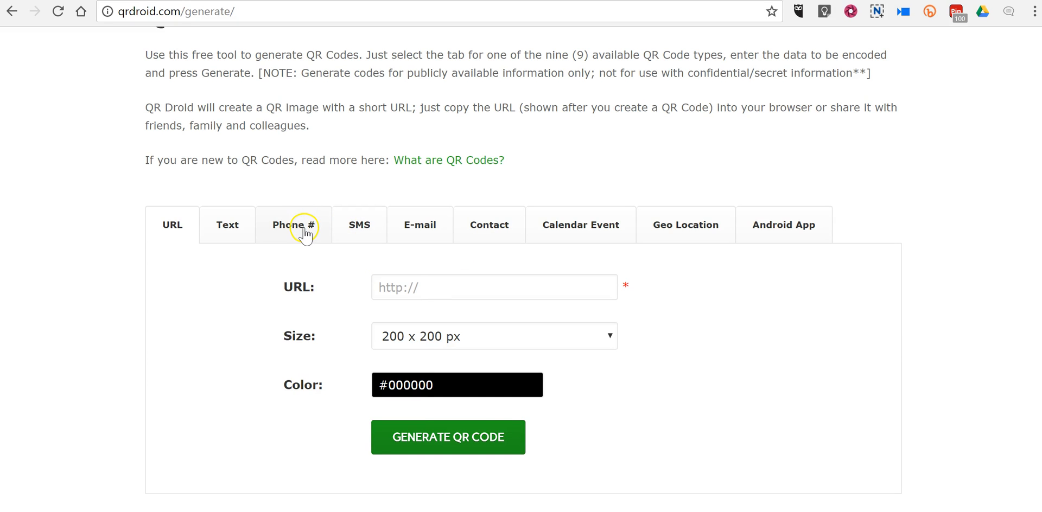
left_click(294, 225)
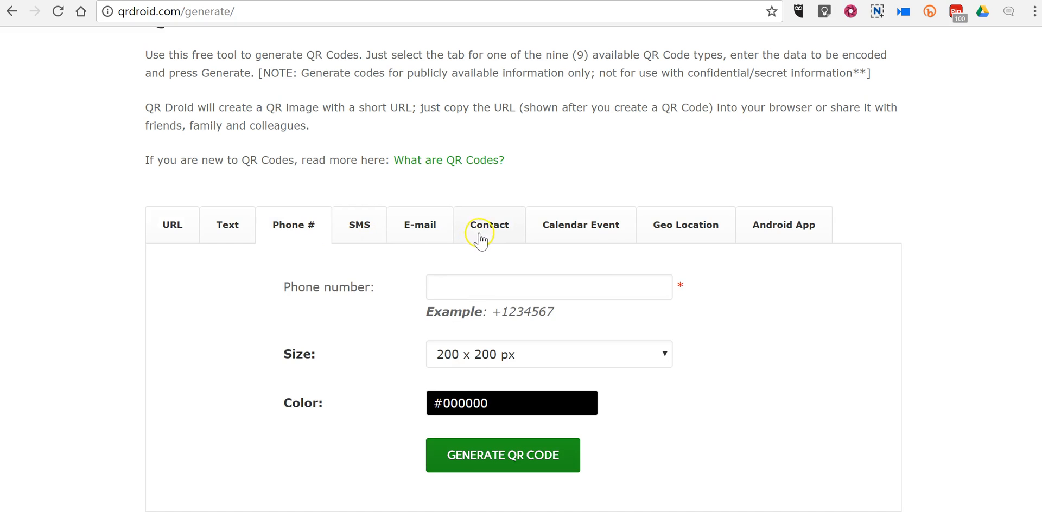
left_click(489, 225)
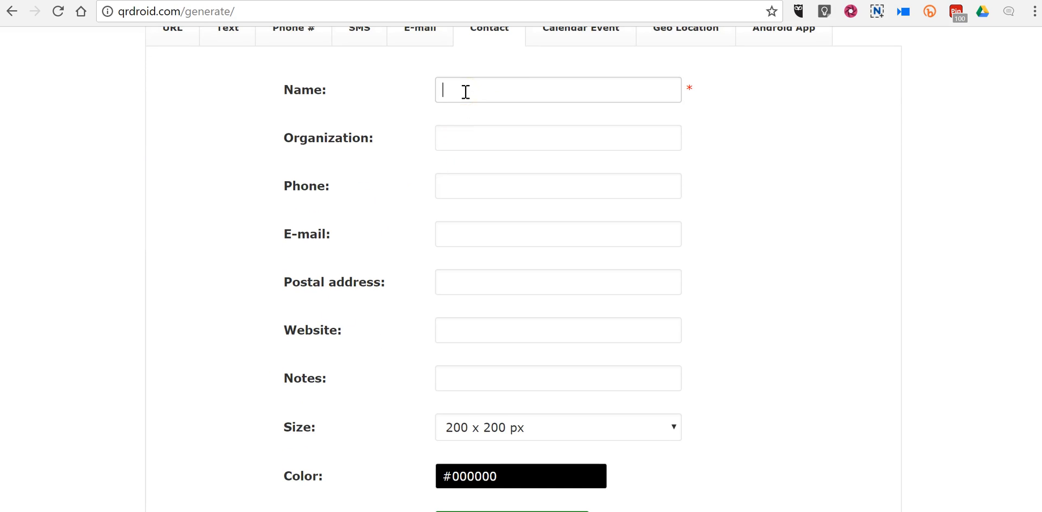
type("Mr. B")
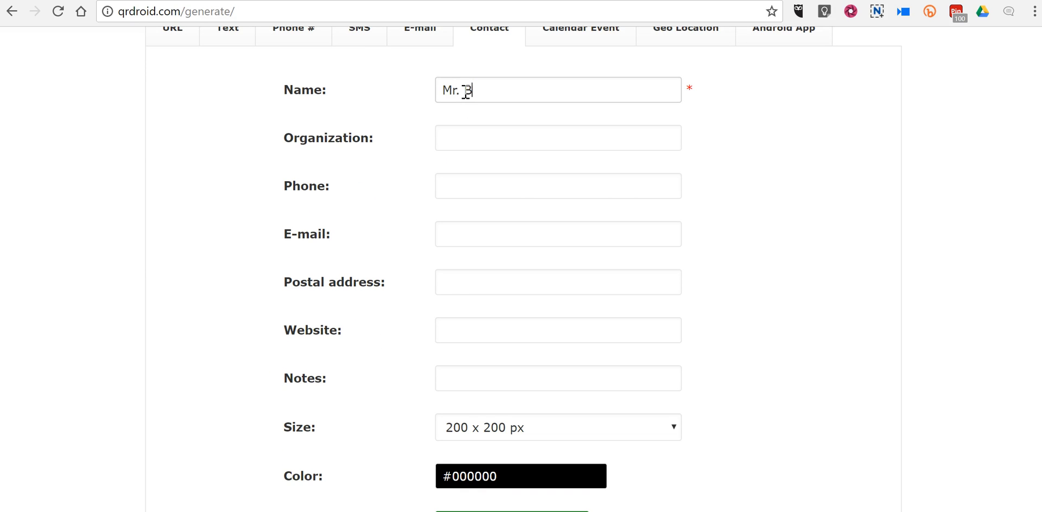
type("Byrne")
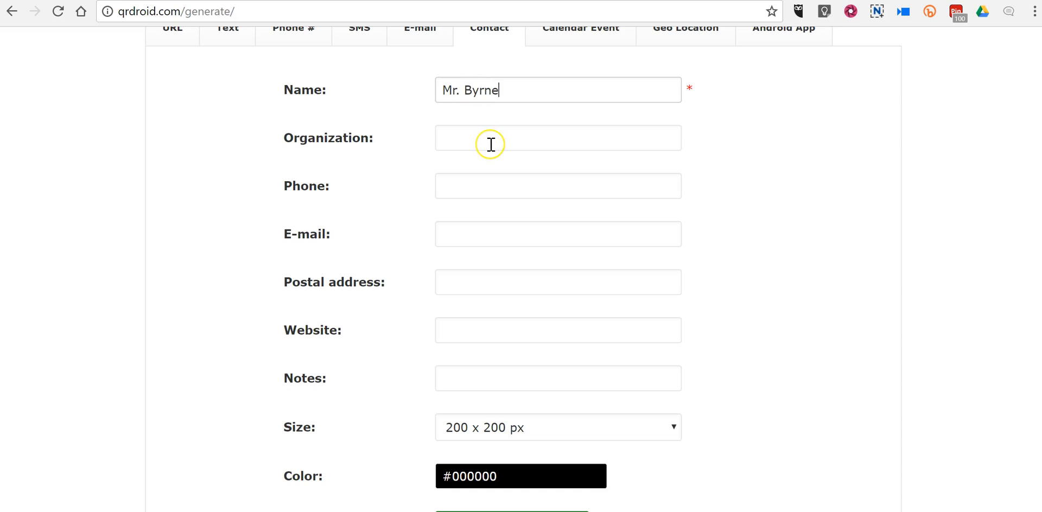
left_click(491, 144)
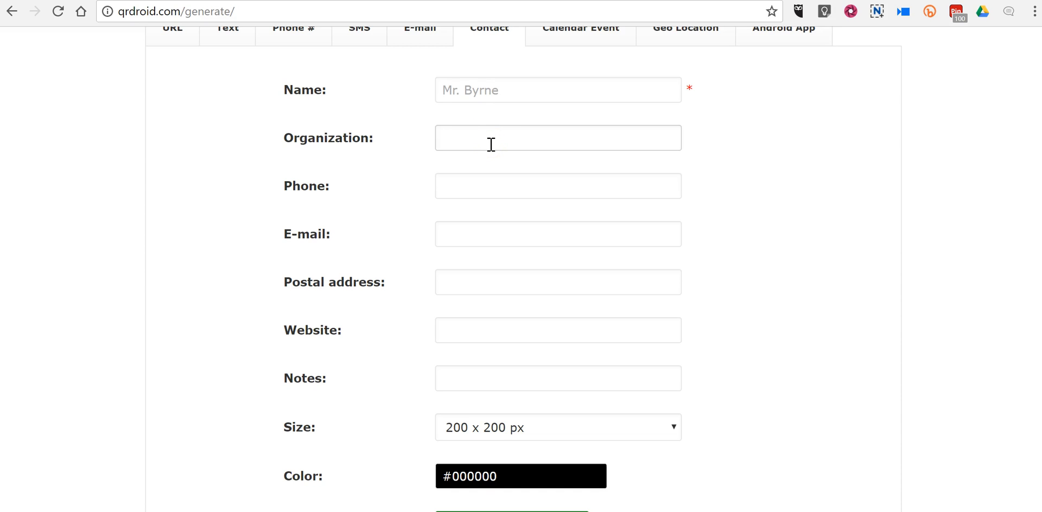
type("Scho")
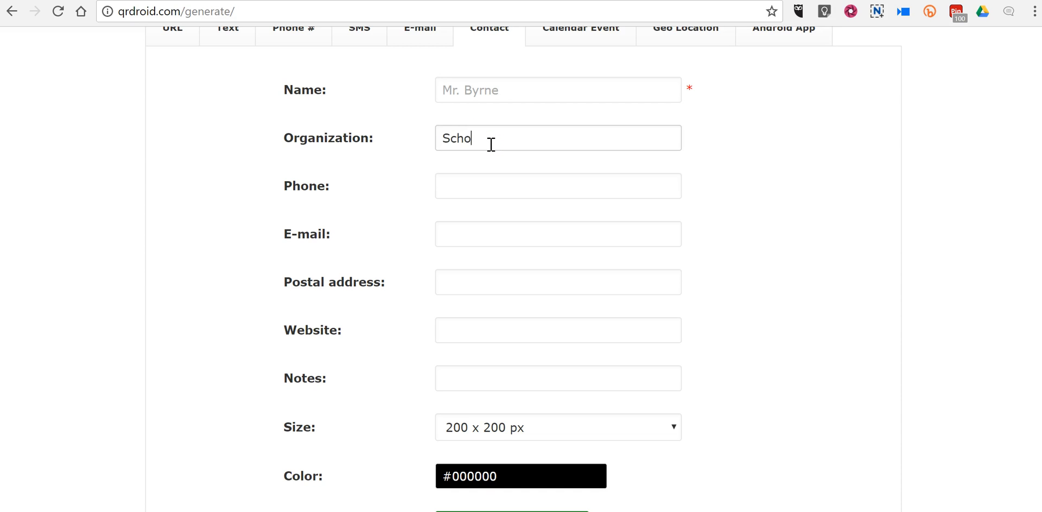
type("ol X")
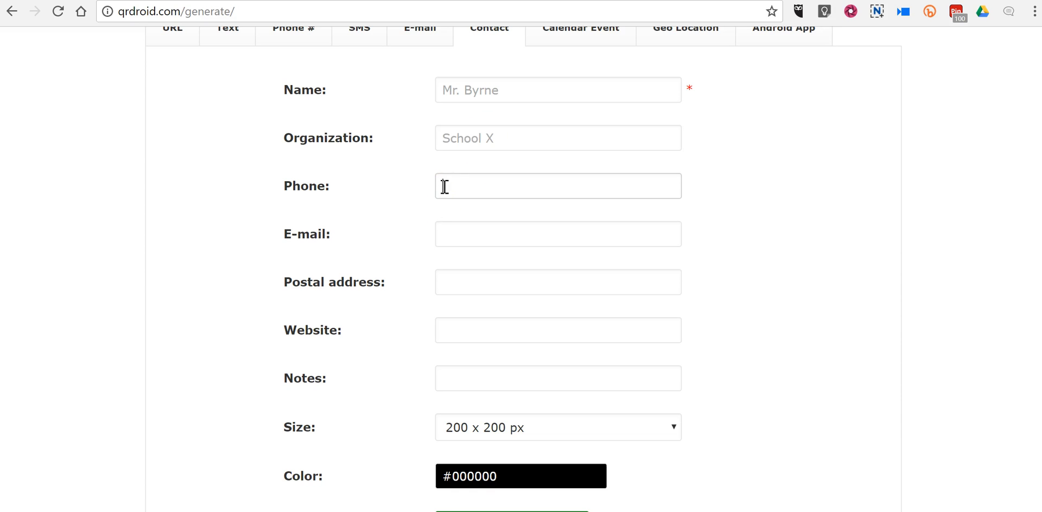
- Enter phone 867-5309, a school .org email and an eteacherspot.com blog website
type("67-")
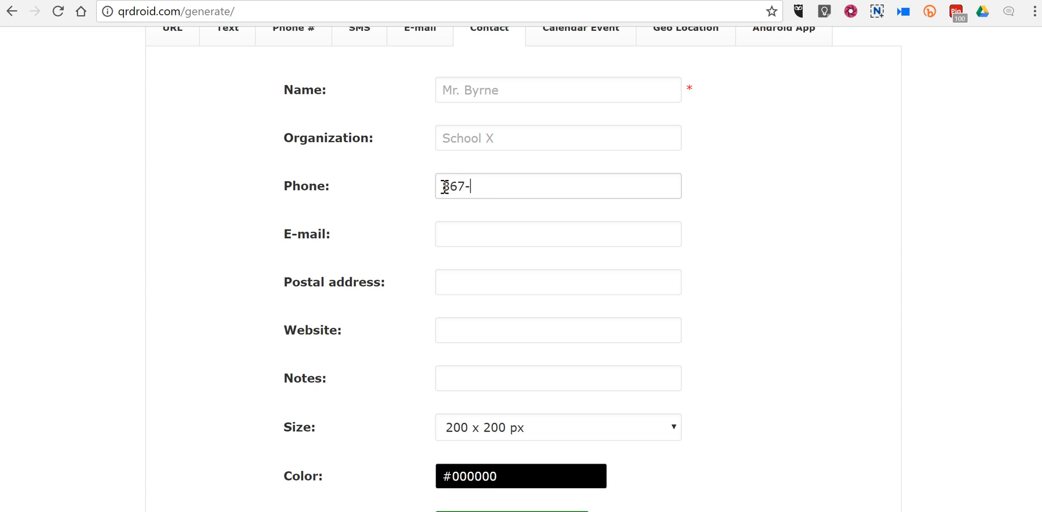
type("5309")
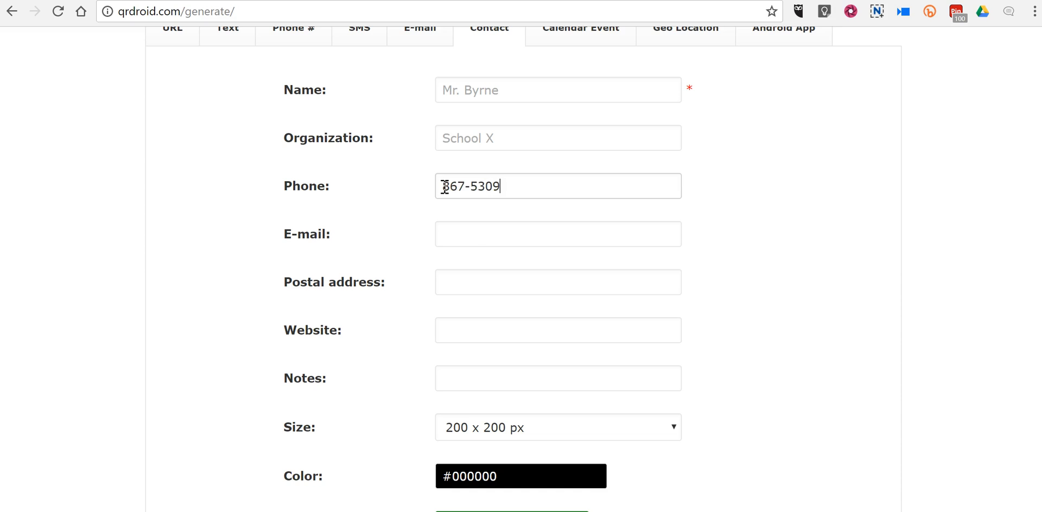
left_click(558, 234)
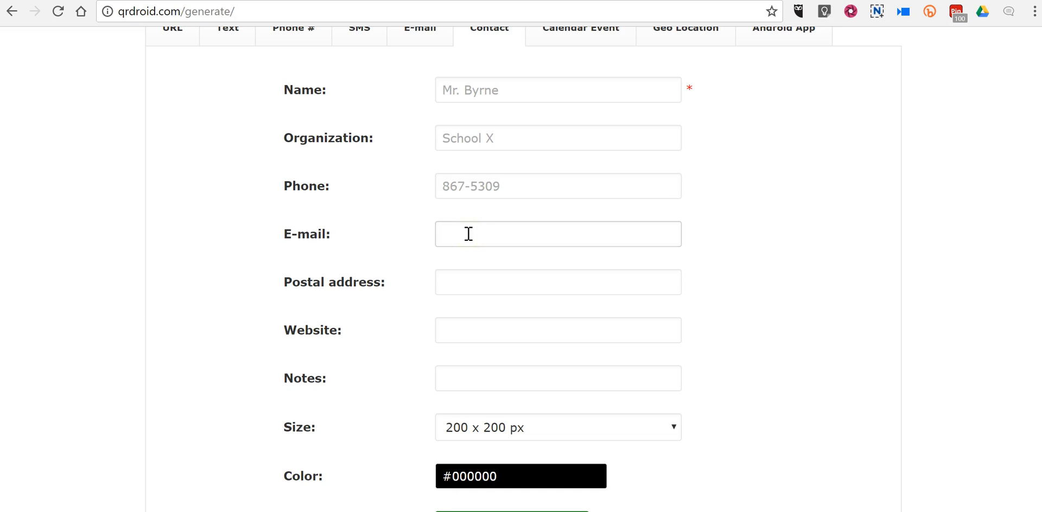
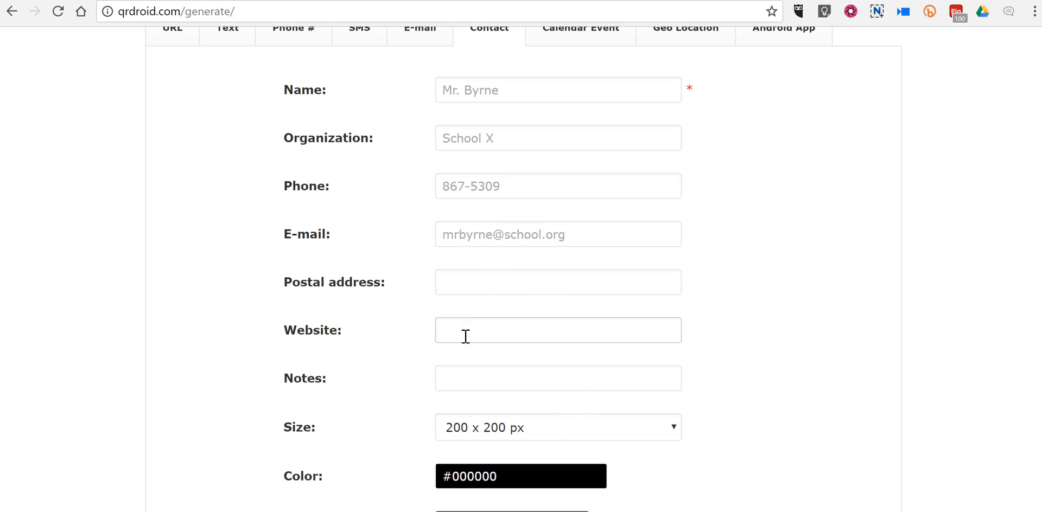
type("http://mrbyr")
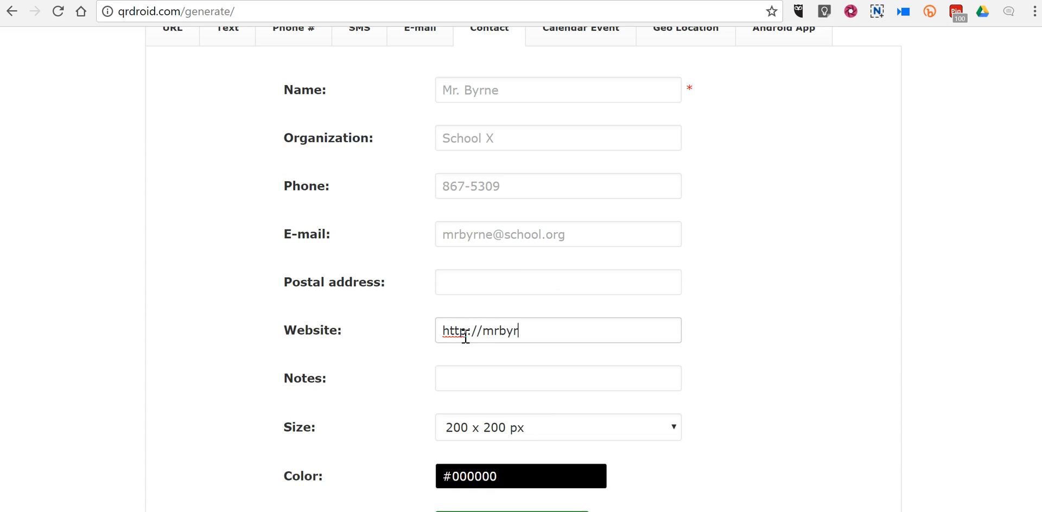
type("eteacher")
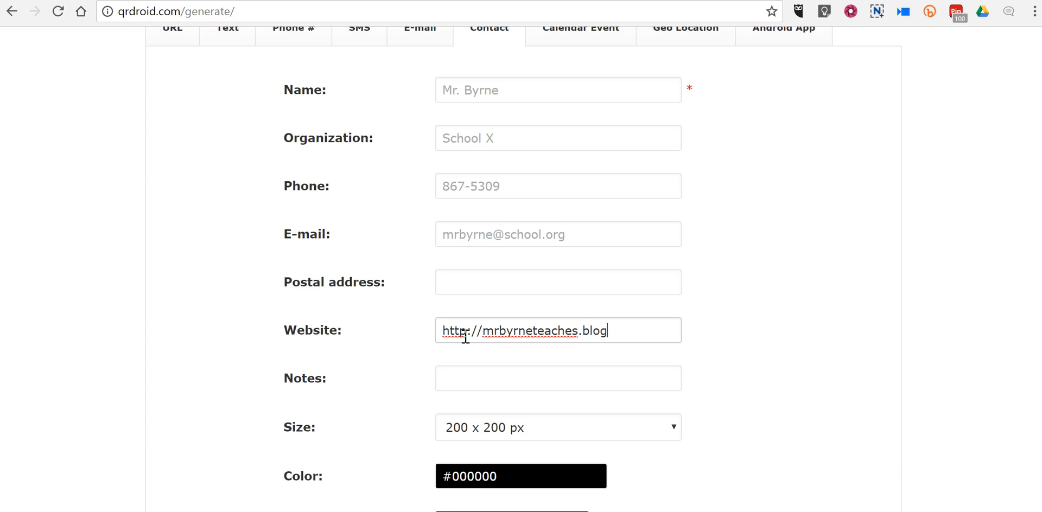
type("spot.com")
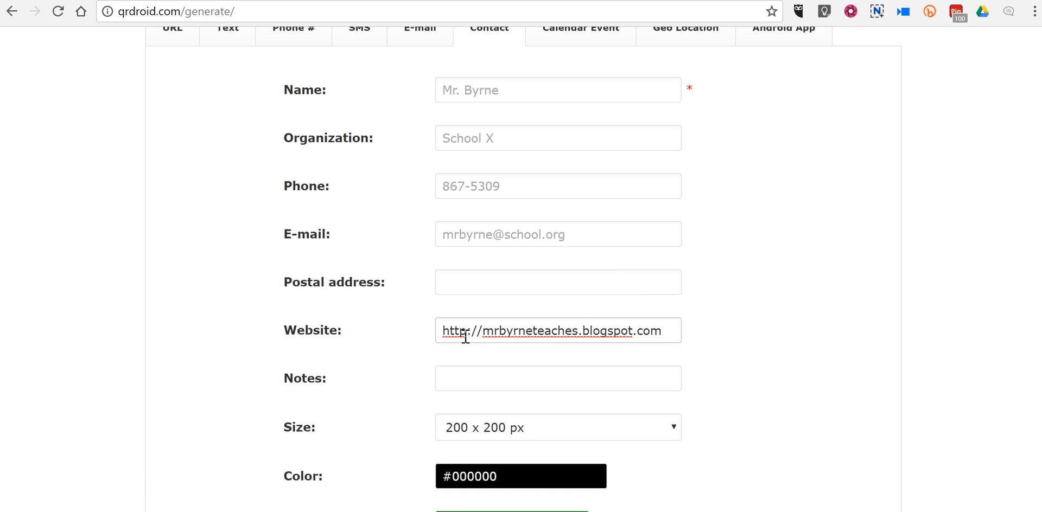
- Set the contact QR code size to 350 x 350 px and its colour to #010105
scroll("down", 3)
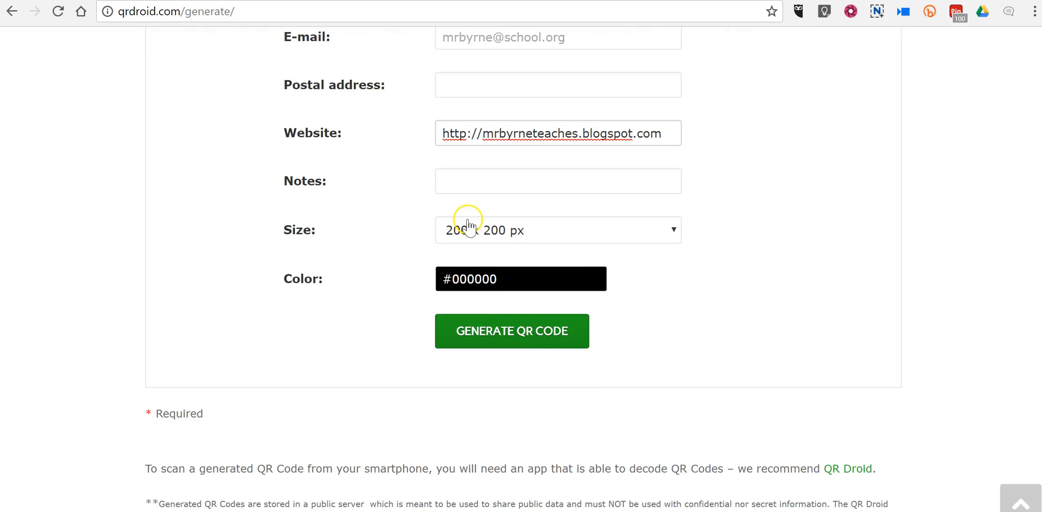
left_click(558, 230)
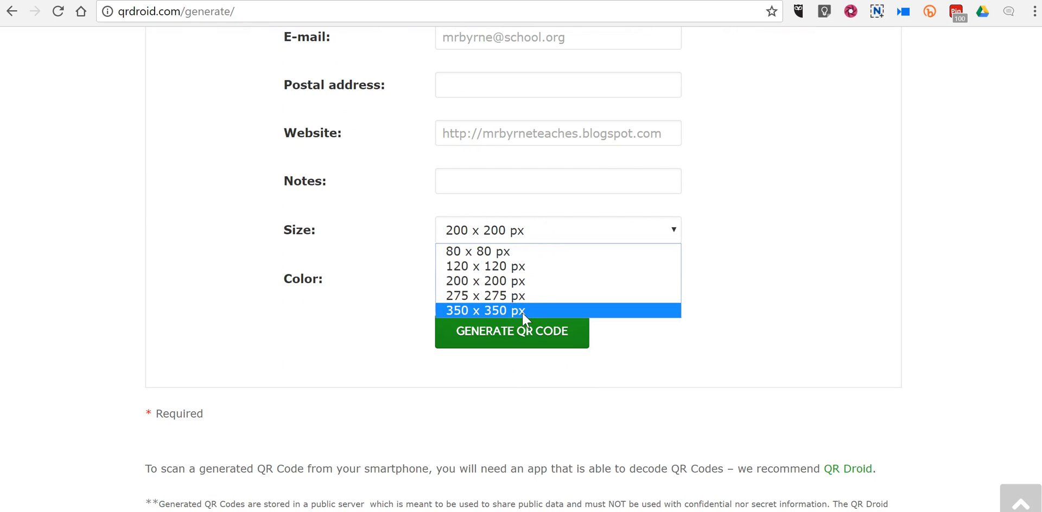
left_click(483, 311)
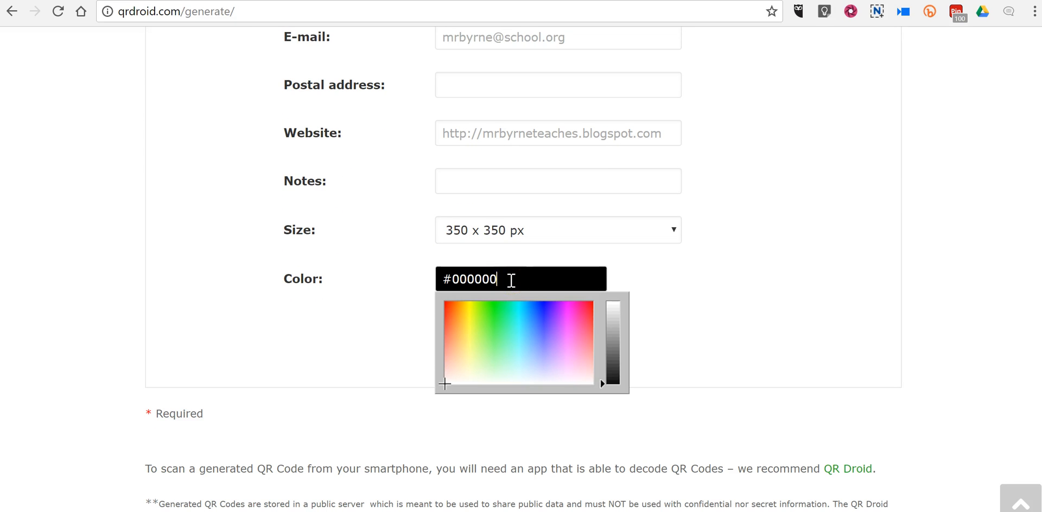
left_click(540, 313)
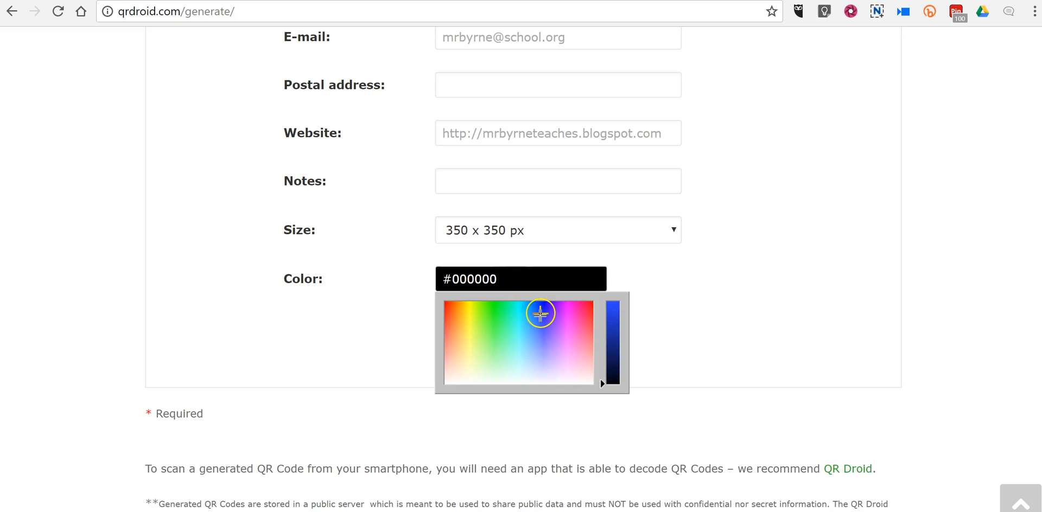
left_click(585, 349)
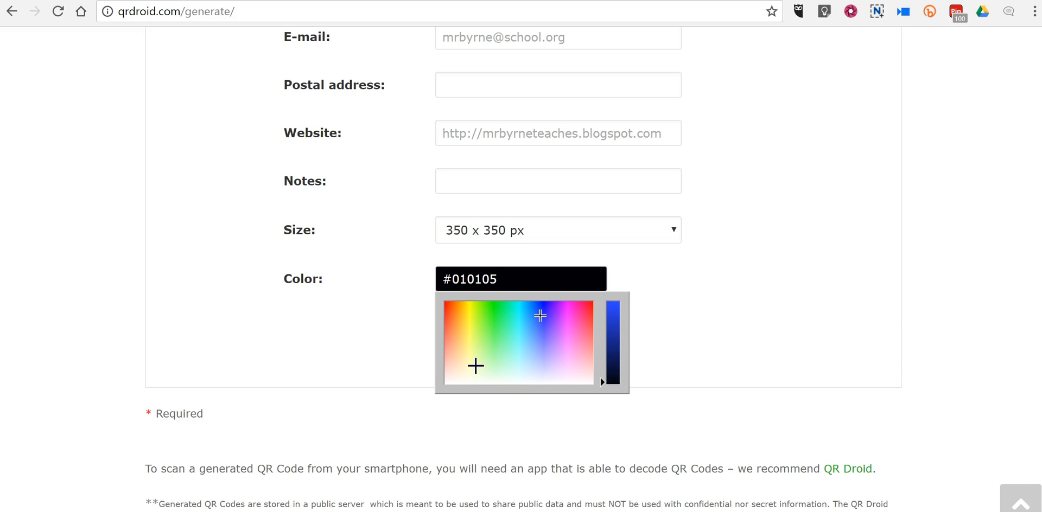
left_click(520, 279)
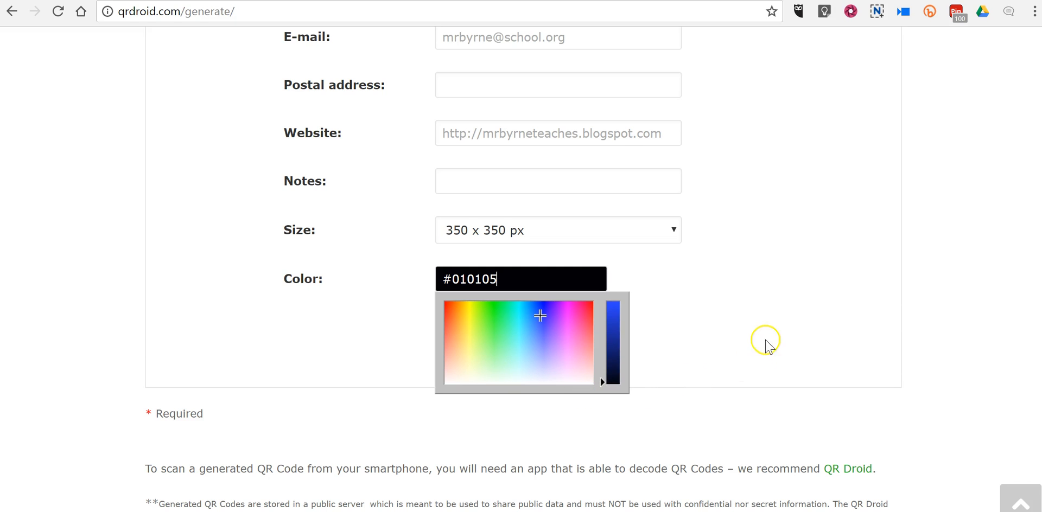
- Close the colour picker, generate the contact QR code and scroll to its image
left_click(520, 278)
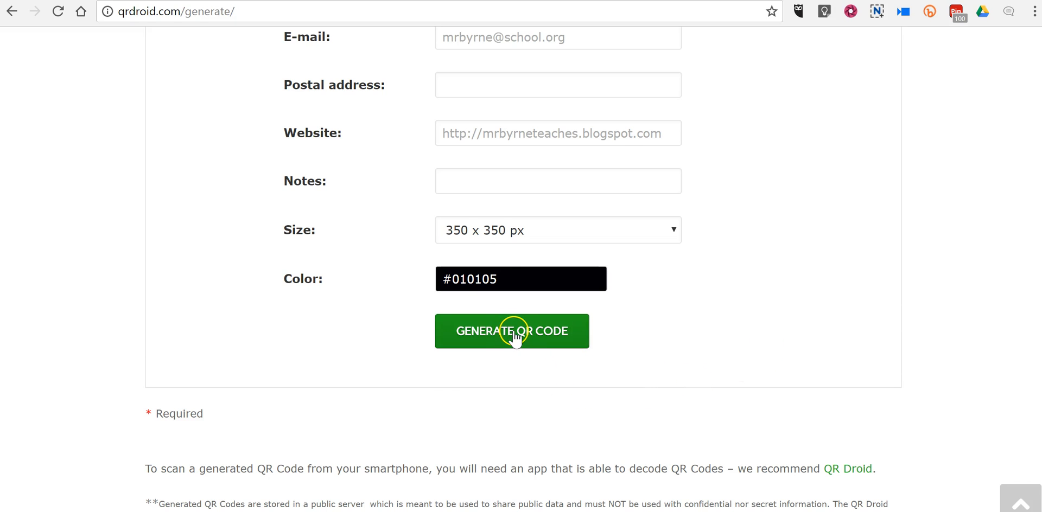
left_click(512, 331)
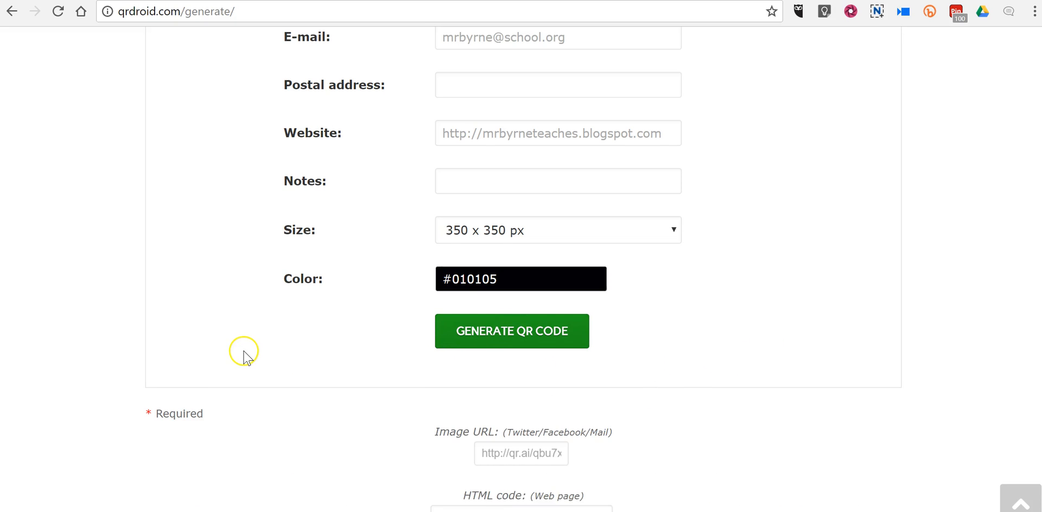
left_click(512, 331)
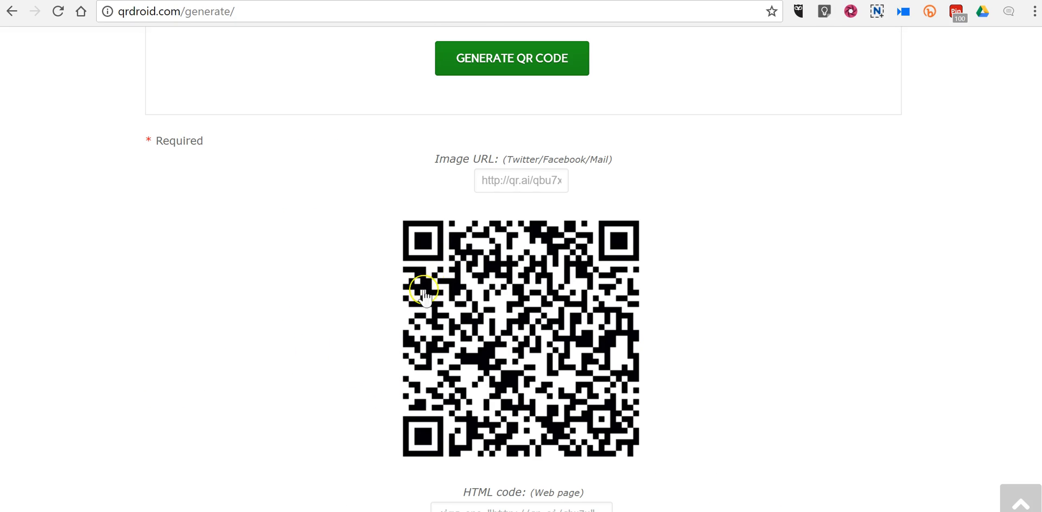
scroll("down", 3)
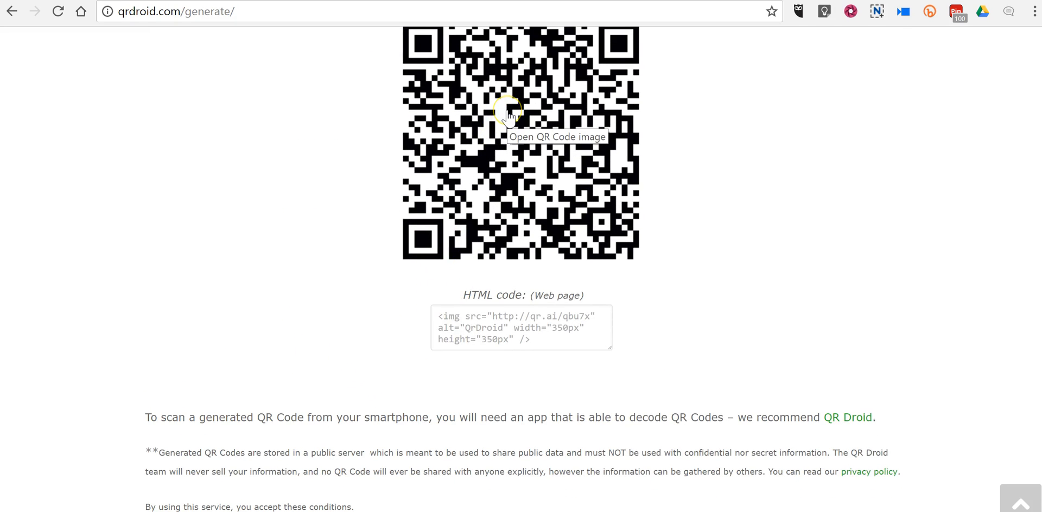
- Save the contact QR code image to the Desktop with an open-house contact file name
right_click(508, 116)
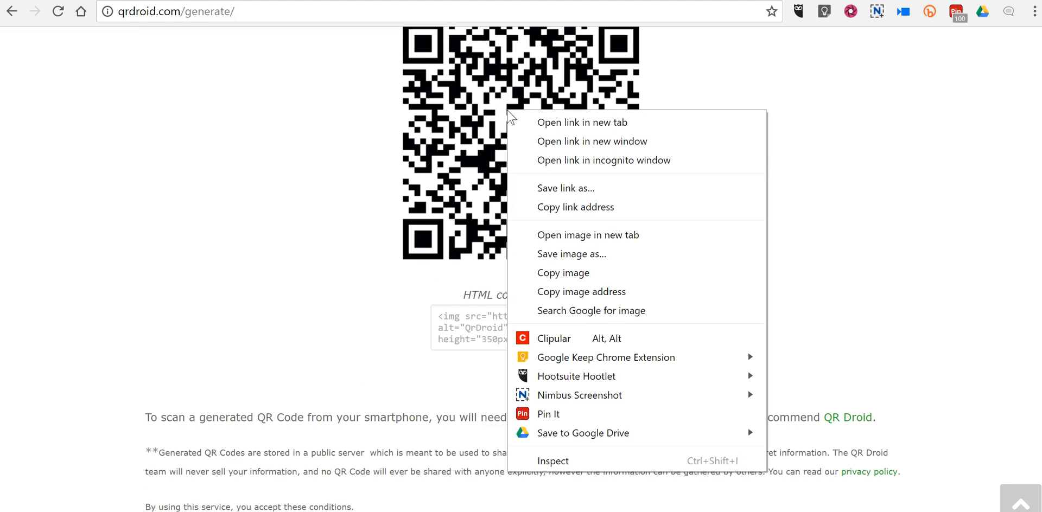
mouse_move(571, 256)
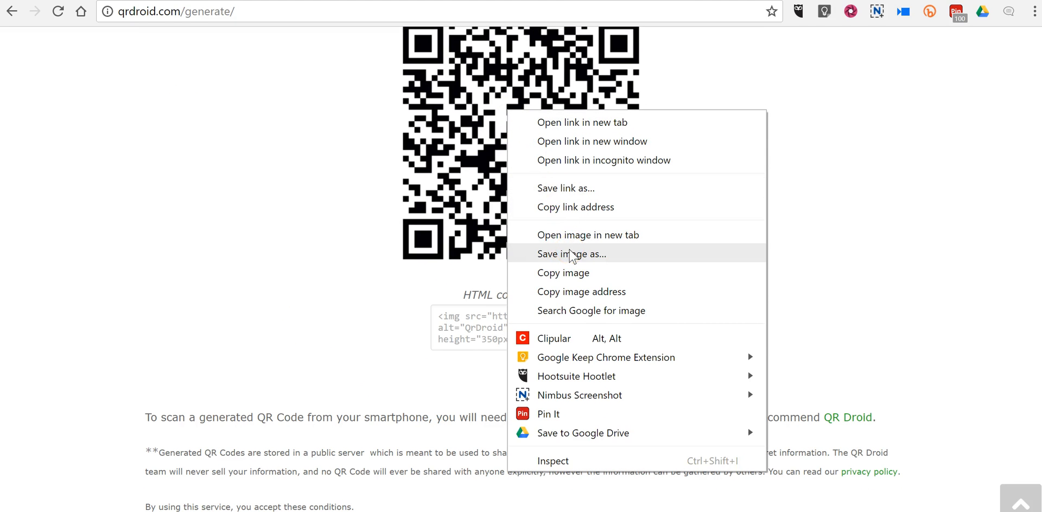
left_click(571, 254)
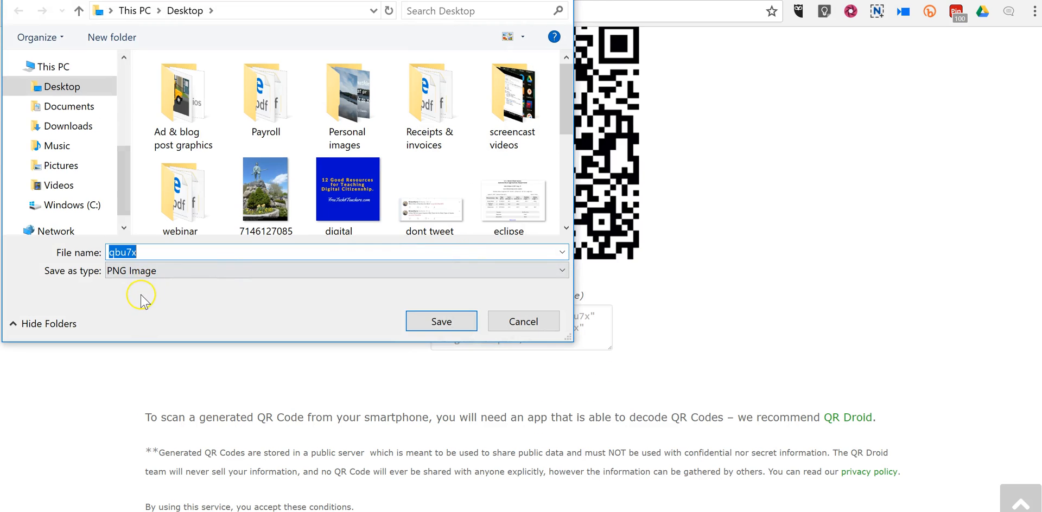
type("qr cor")
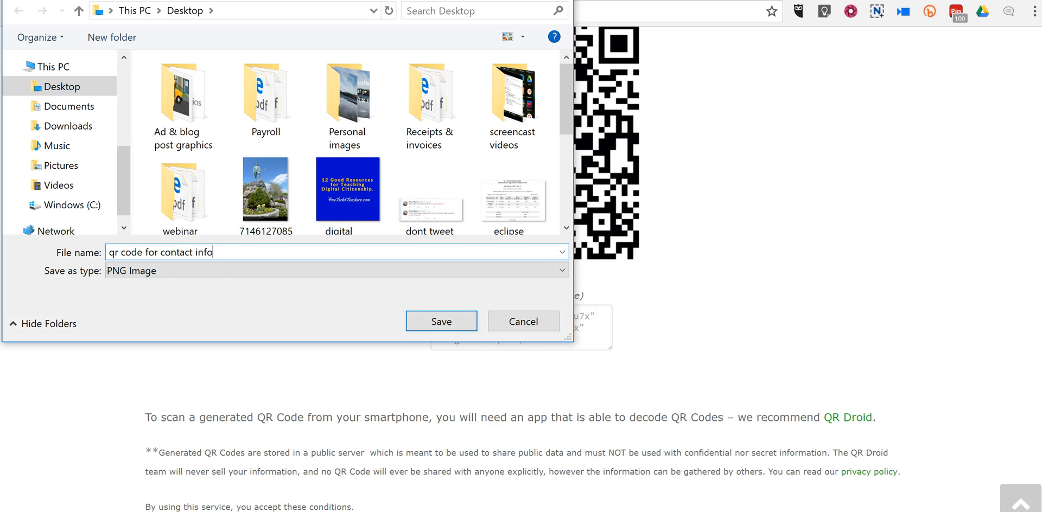
type("open hous")
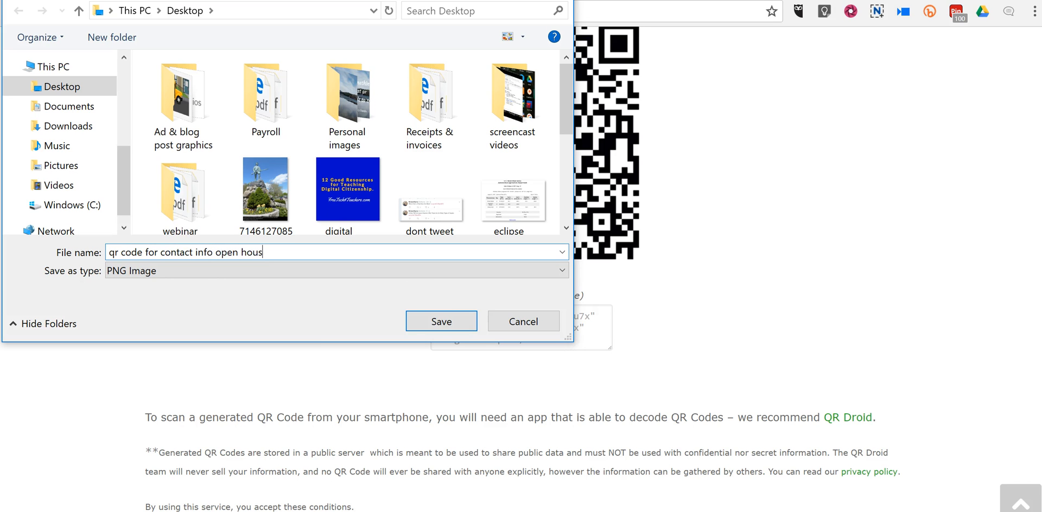
left_click(442, 321)
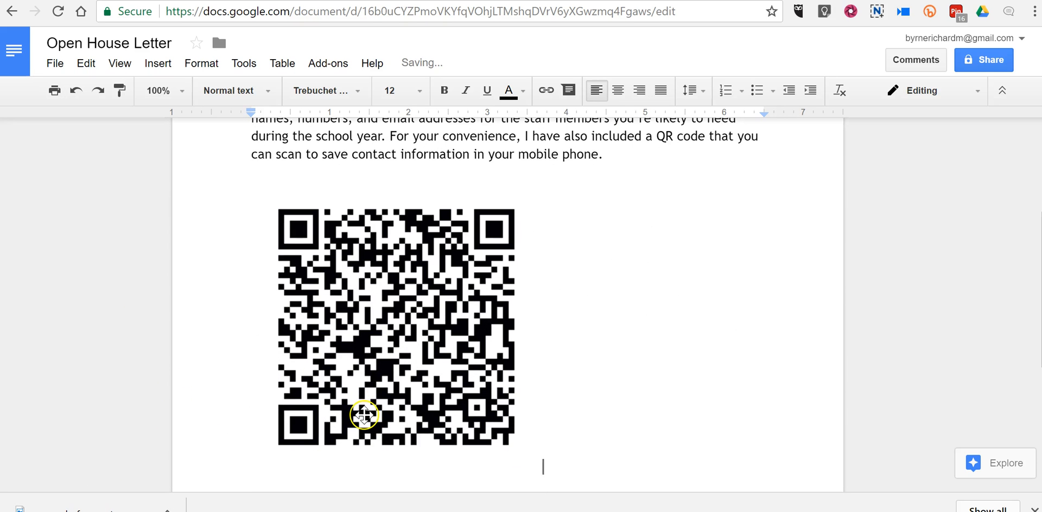
mouse_move(415, 378)
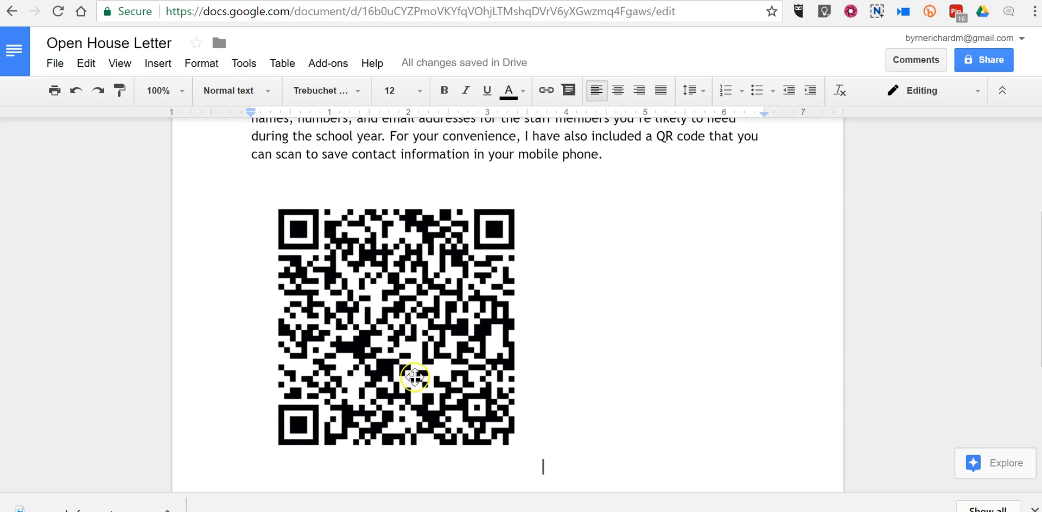
- Type the caption 'Scan the QR code to save contact information.' below the QR image
left_click(414, 378)
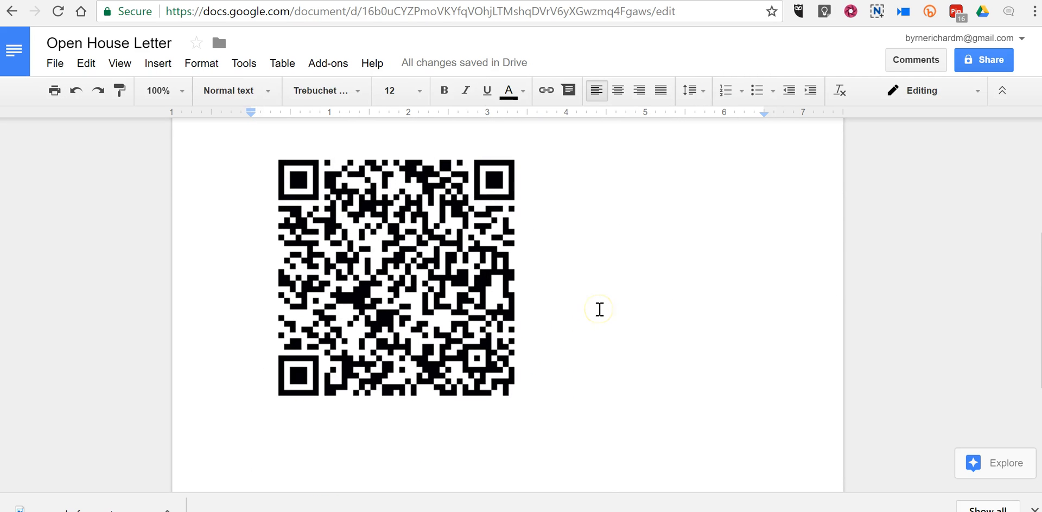
type("Scan the QR")
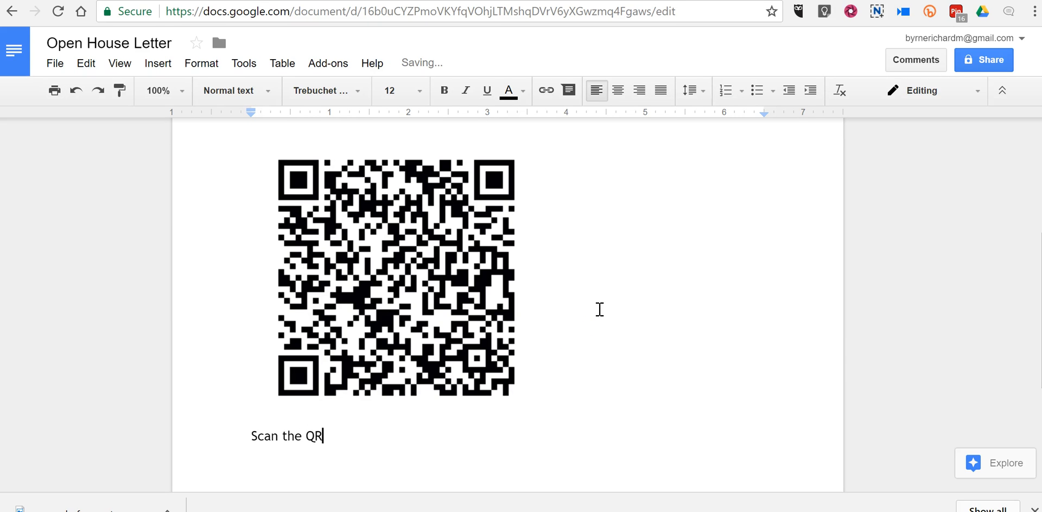
type("Code")
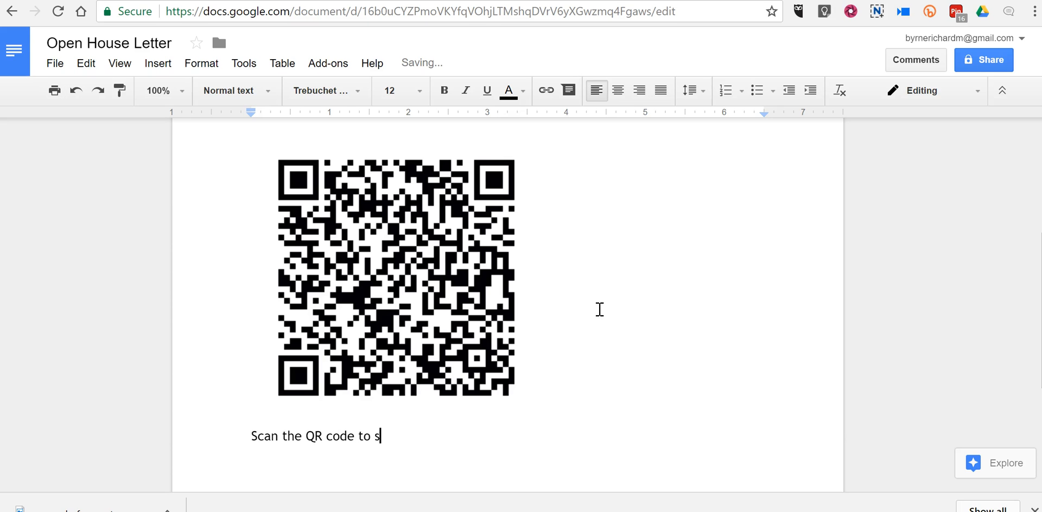
type("ave con")
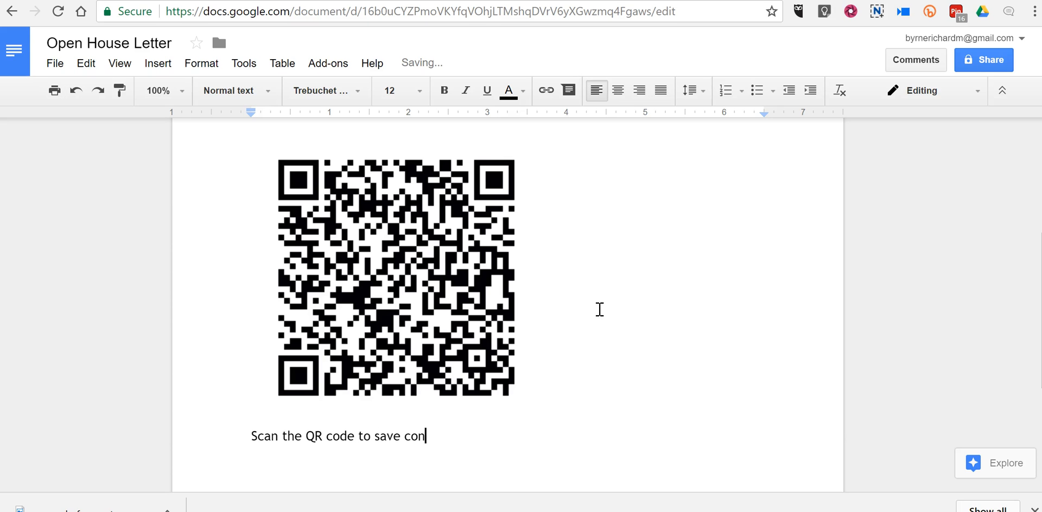
type("tact infroa")
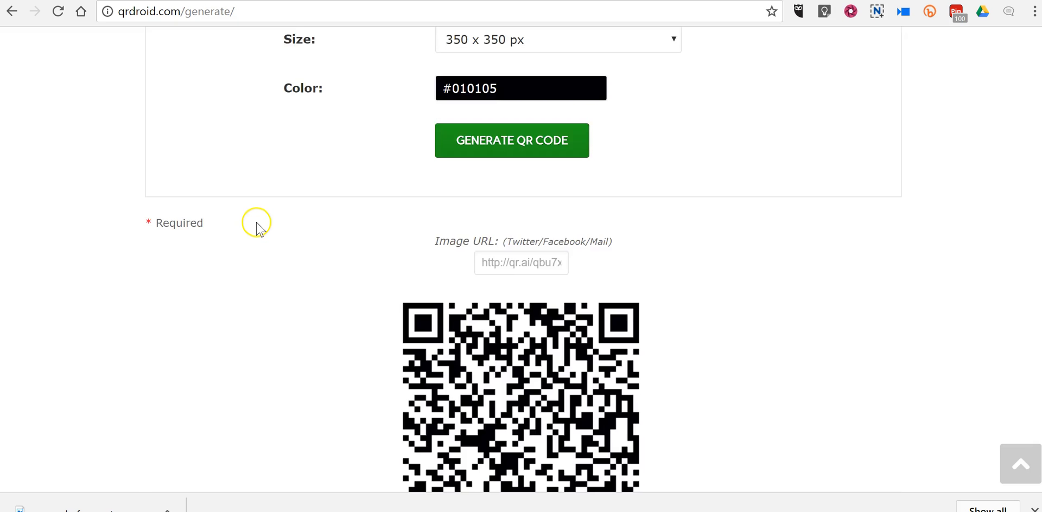
- Load practicaledtech.com in a new tab and scroll down its page
scroll("up", 3)
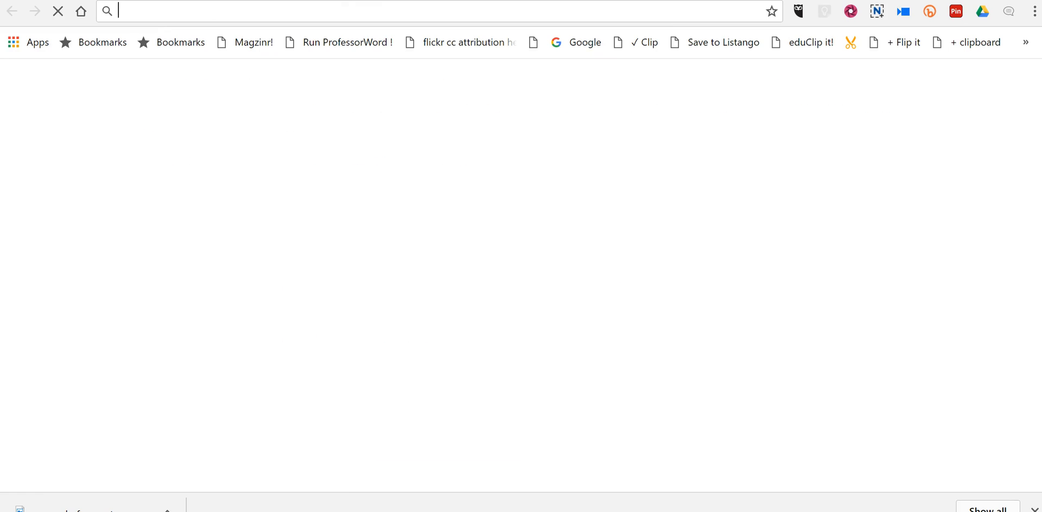
type("practicaledtech.com")
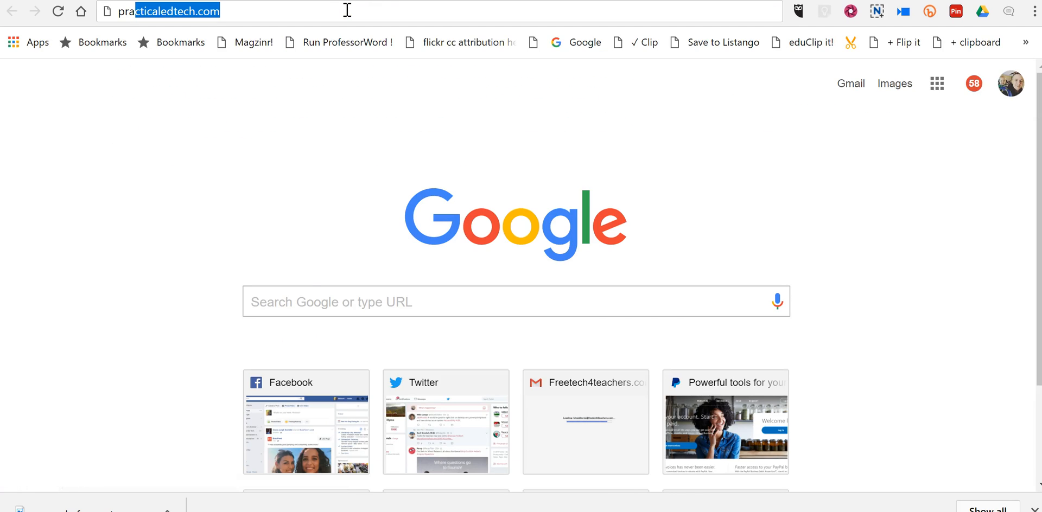
key("Enter")
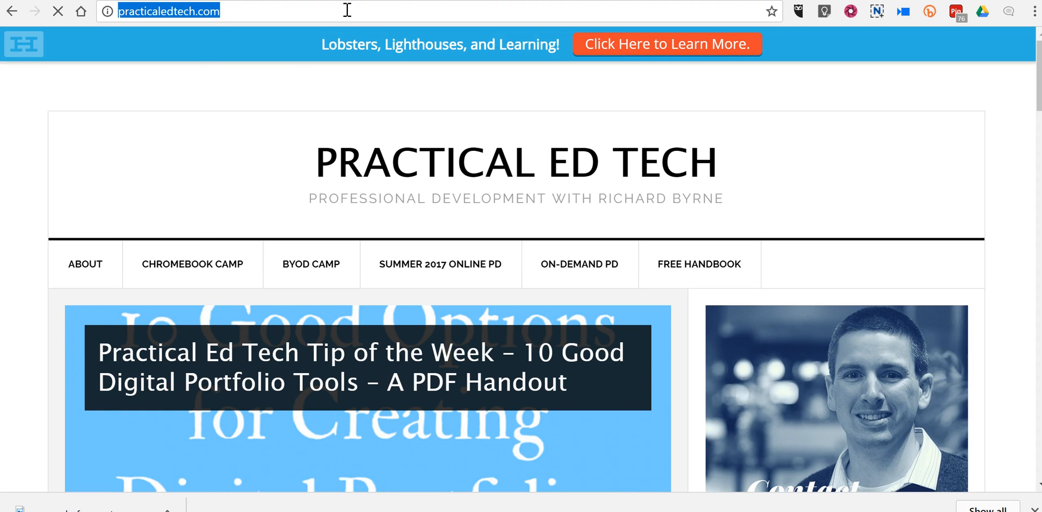
scroll("down", 3)
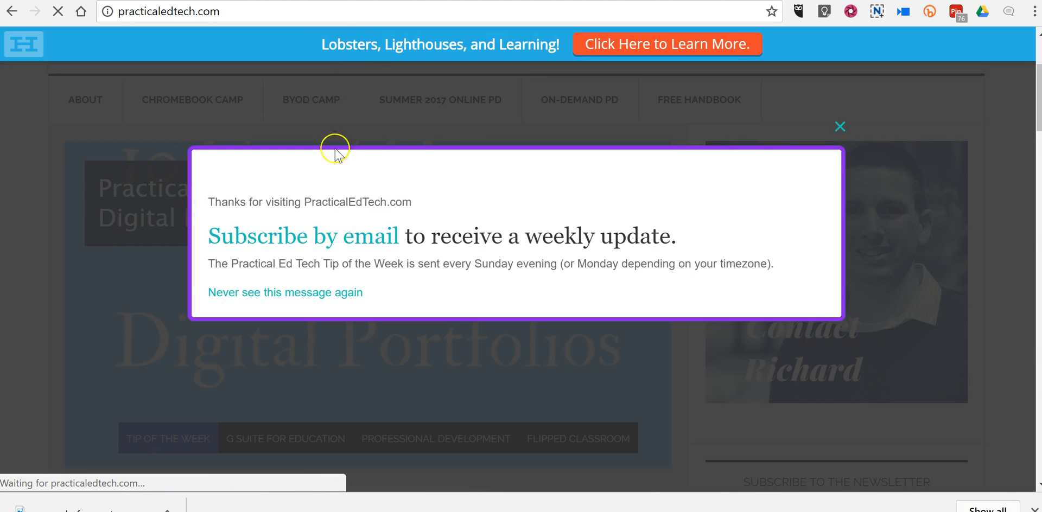
left_click(839, 127)
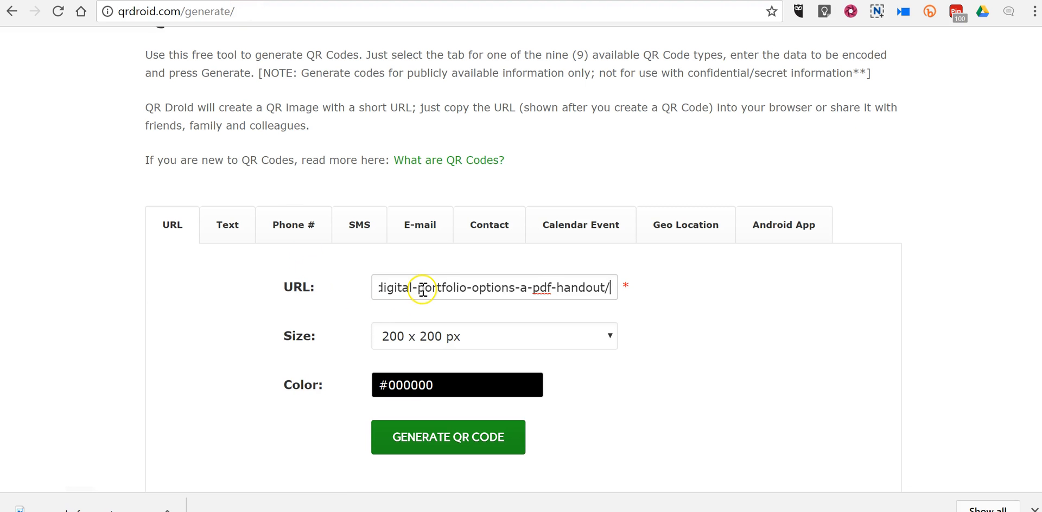
- Generate a 275 x 275 px QR code for the digital portfolio blog post link
left_click(494, 336)
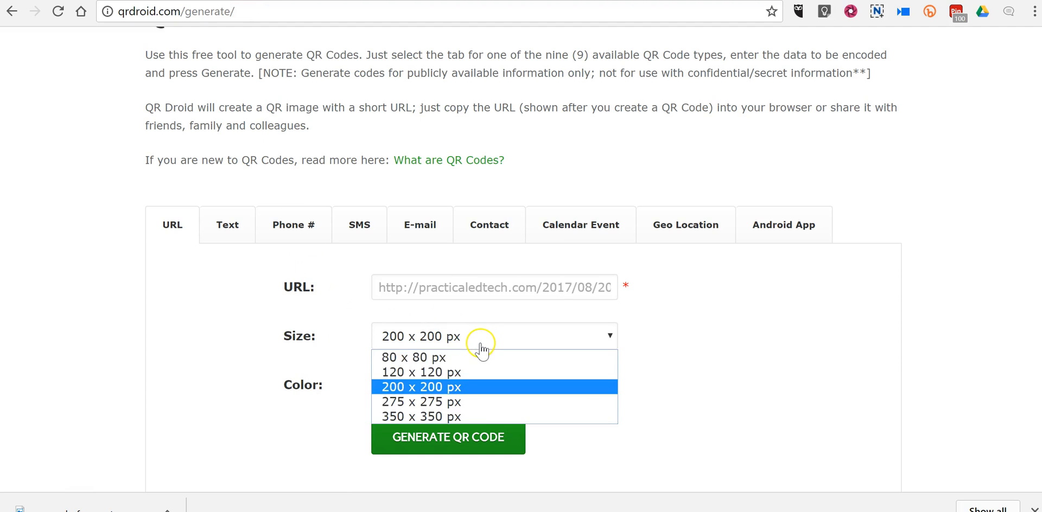
left_click(417, 402)
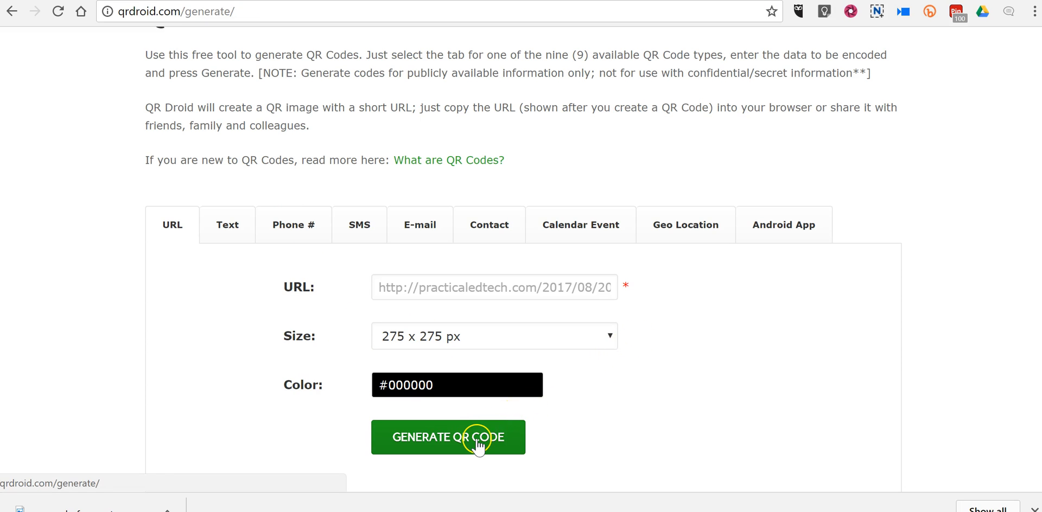
left_click(478, 437)
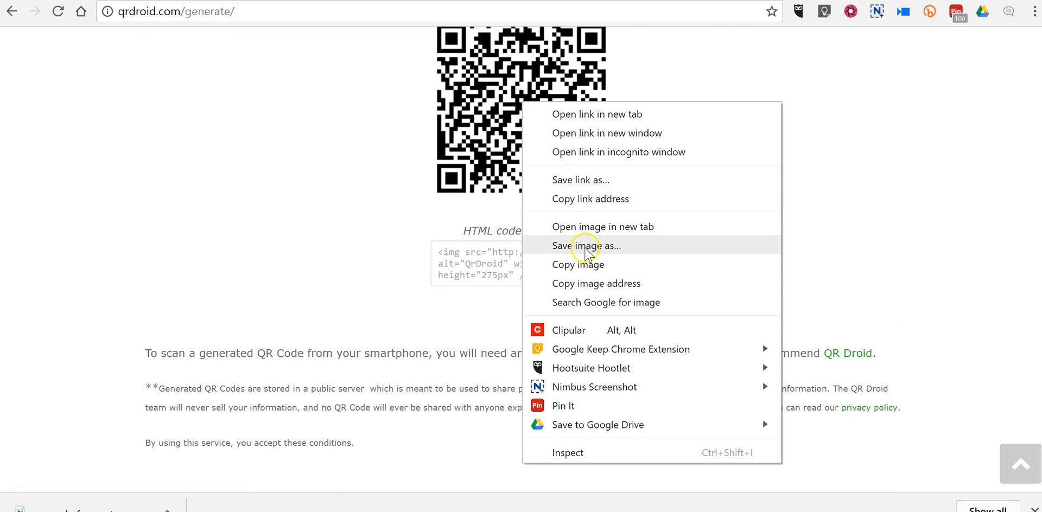
- Save the blog post QR code image to the Desktop as qbu7s
left_click(585, 245)
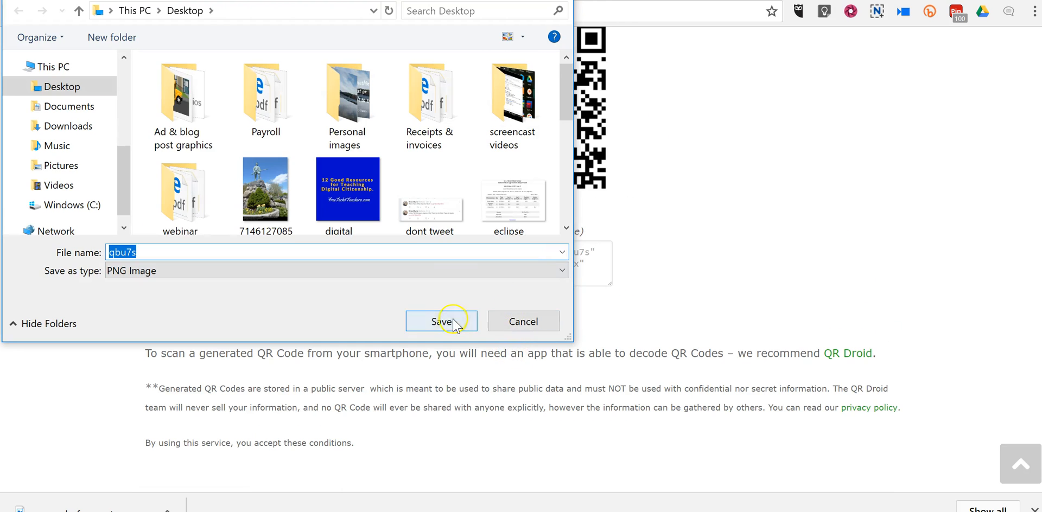
left_click(442, 321)
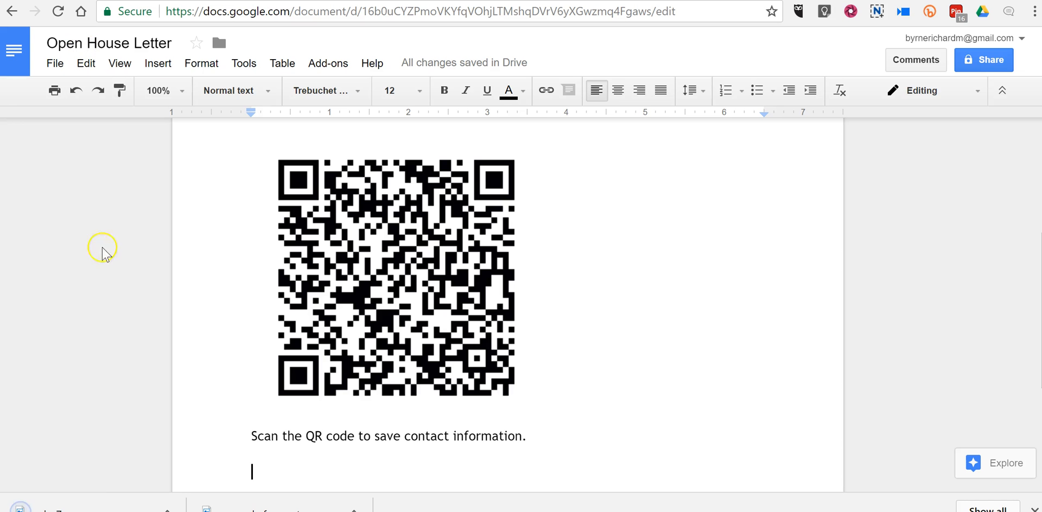